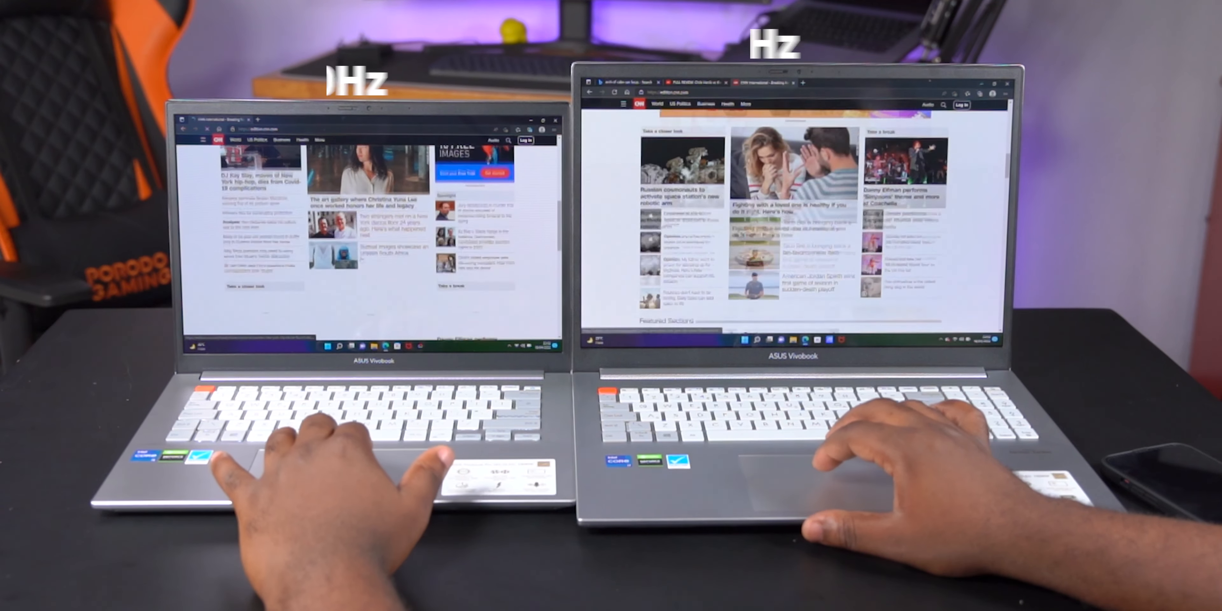
{"action": "scroll", "scroll_direction": "down", "scroll_amount": 3}
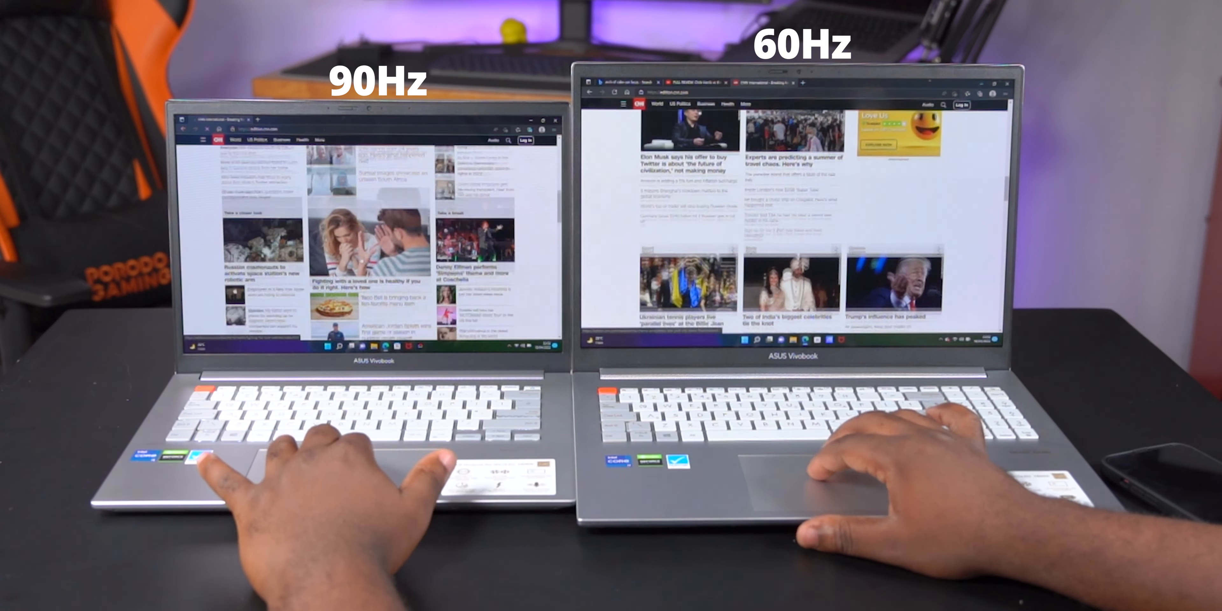
{"action": "scroll", "scroll_direction": "down", "scroll_amount": 3}
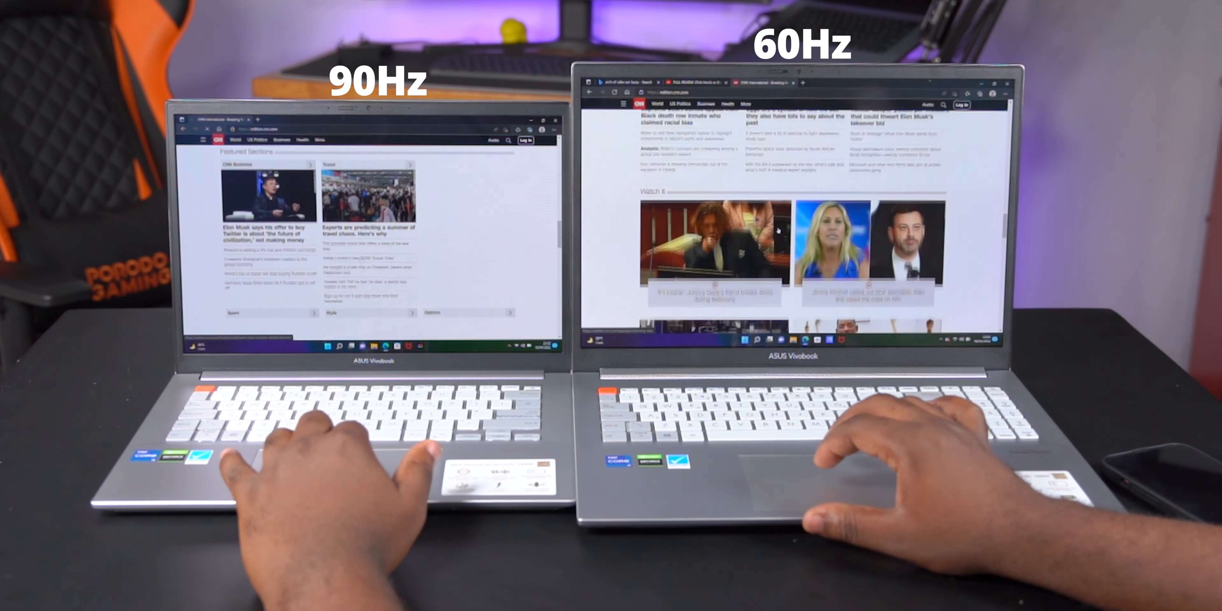
{"action": "scroll", "scroll_direction": "down", "scroll_amount": 3}
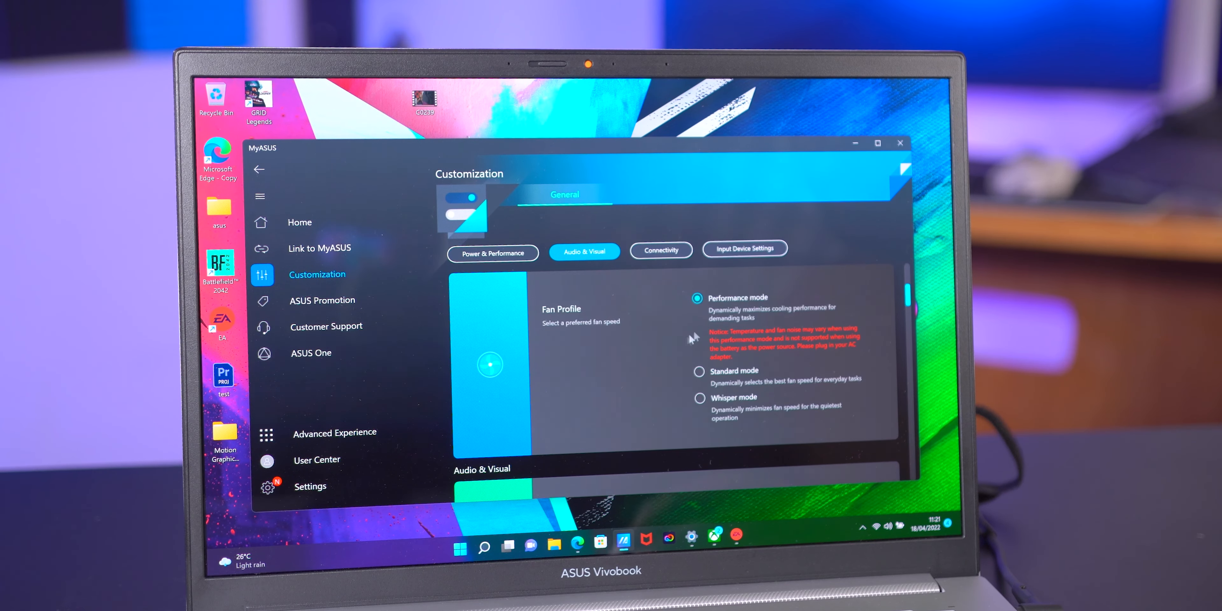
{"action": "left_click", "coordinate": [699, 375]}
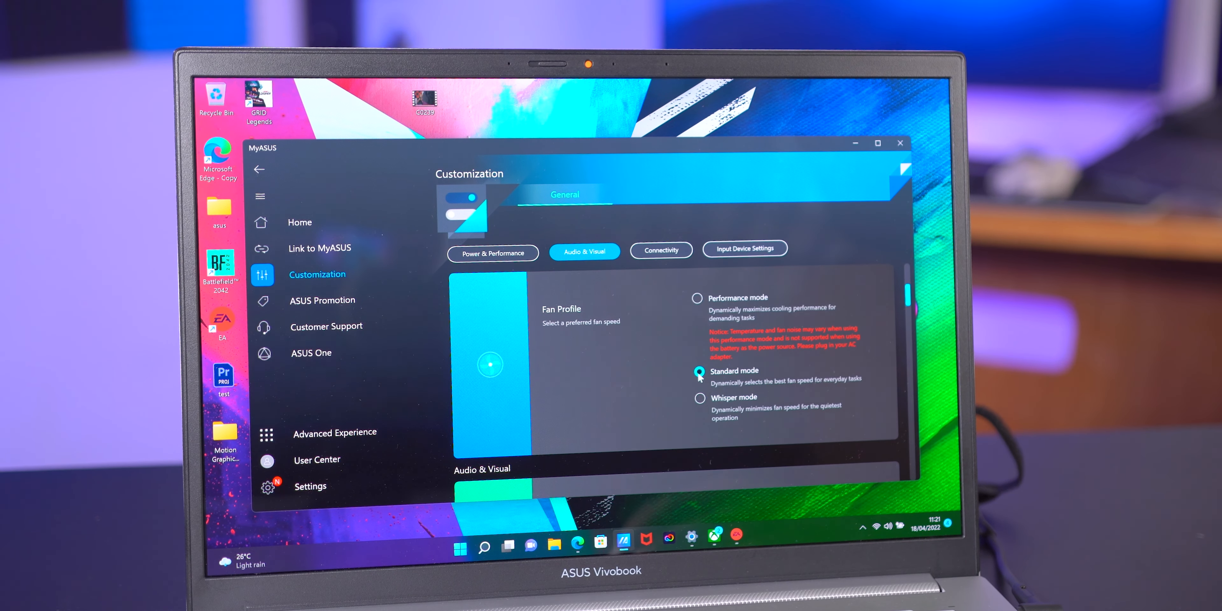
{"action": "left_click", "coordinate": [699, 399]}
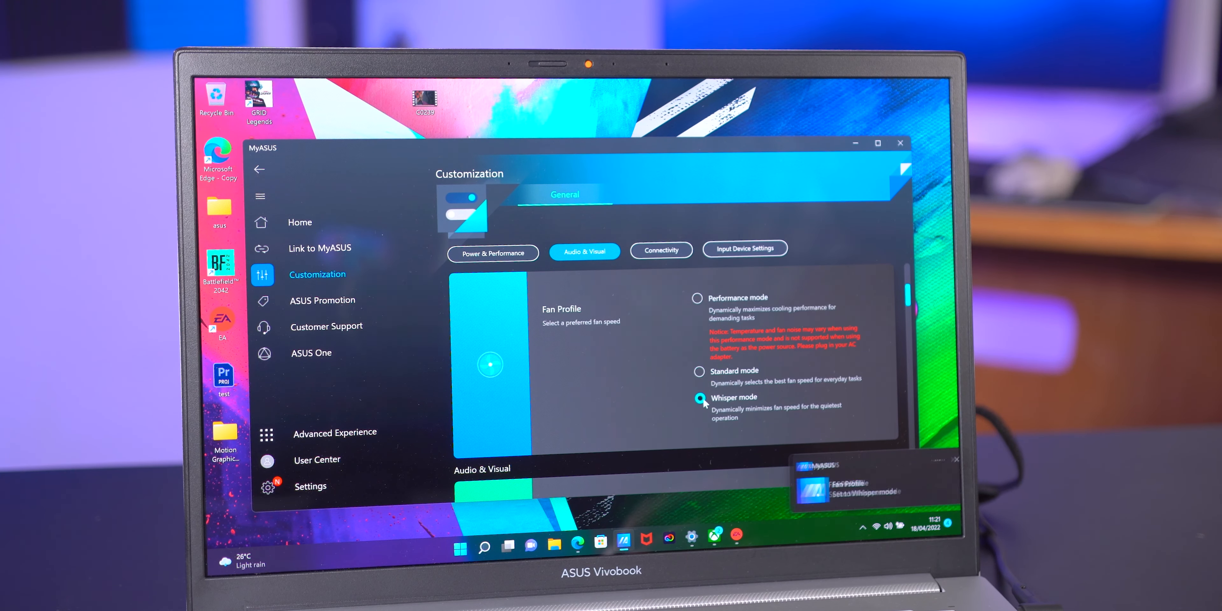
{"action": "left_click", "coordinate": [698, 298]}
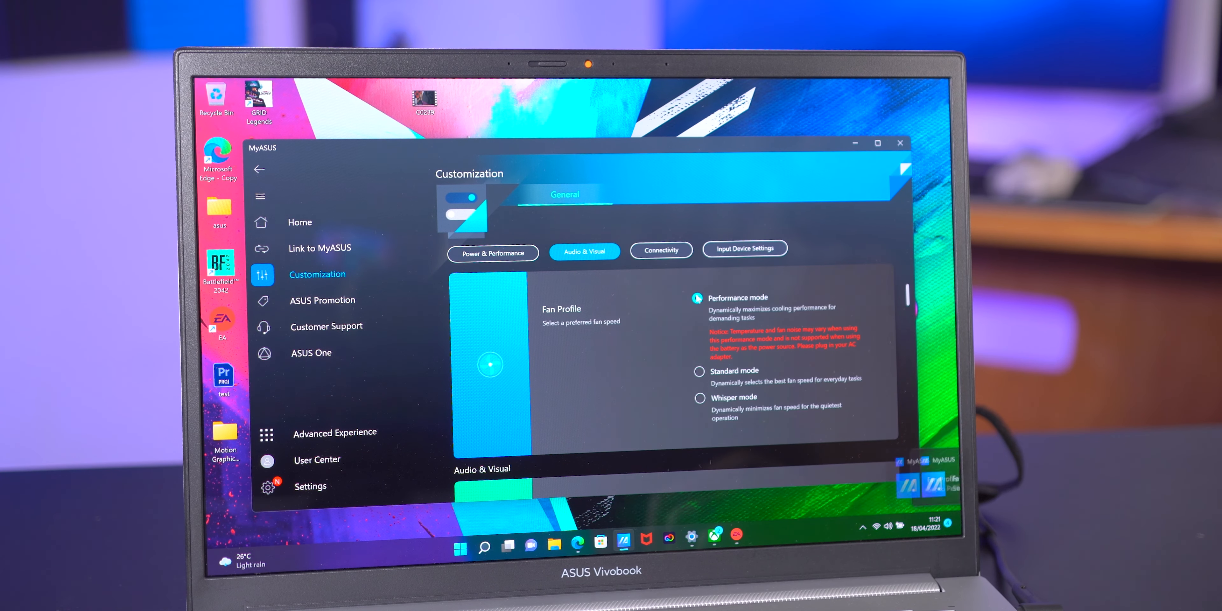